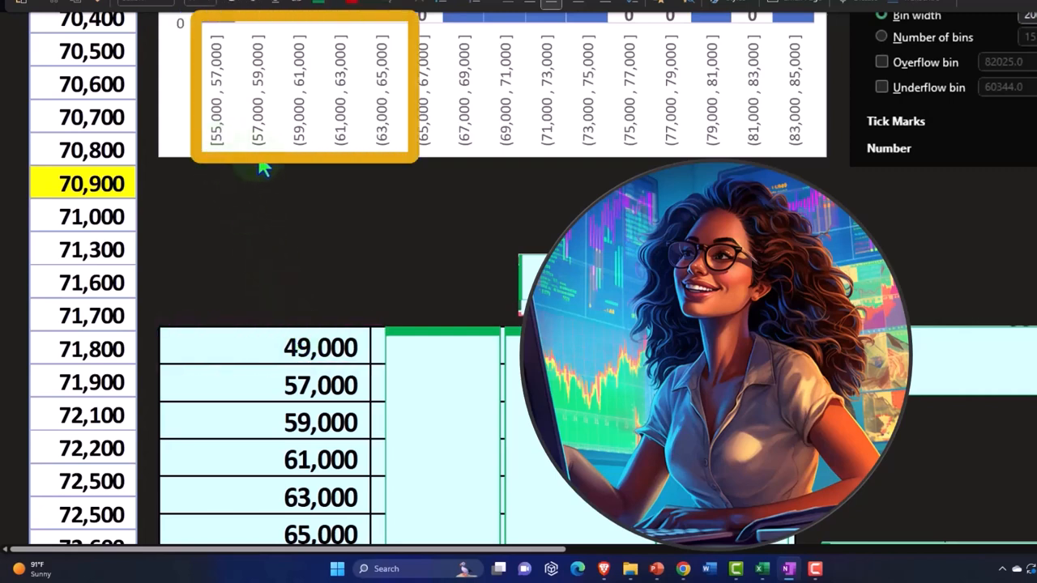
mouse_move(340, 162)
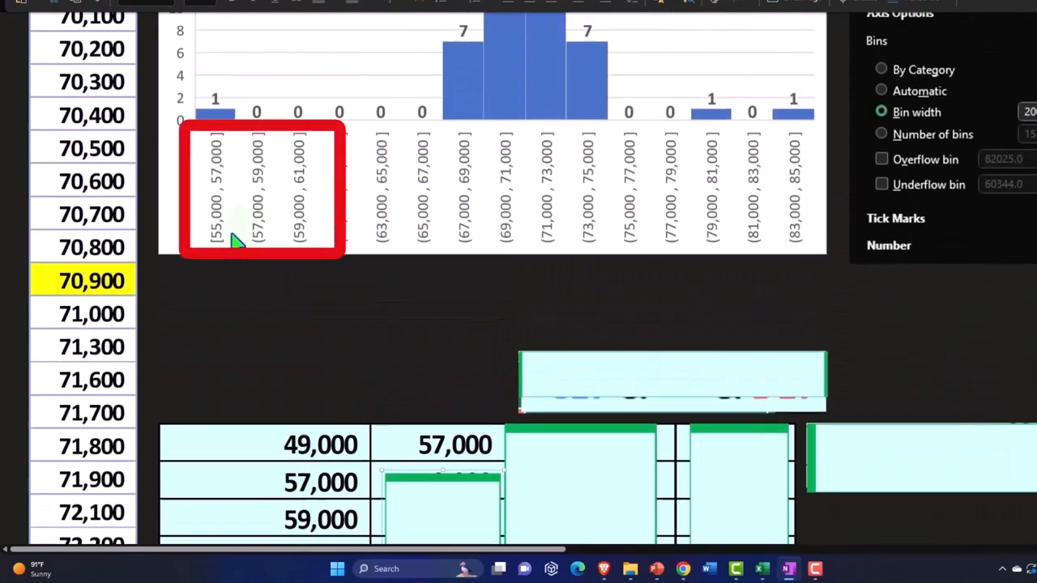
mouse_move(220, 197)
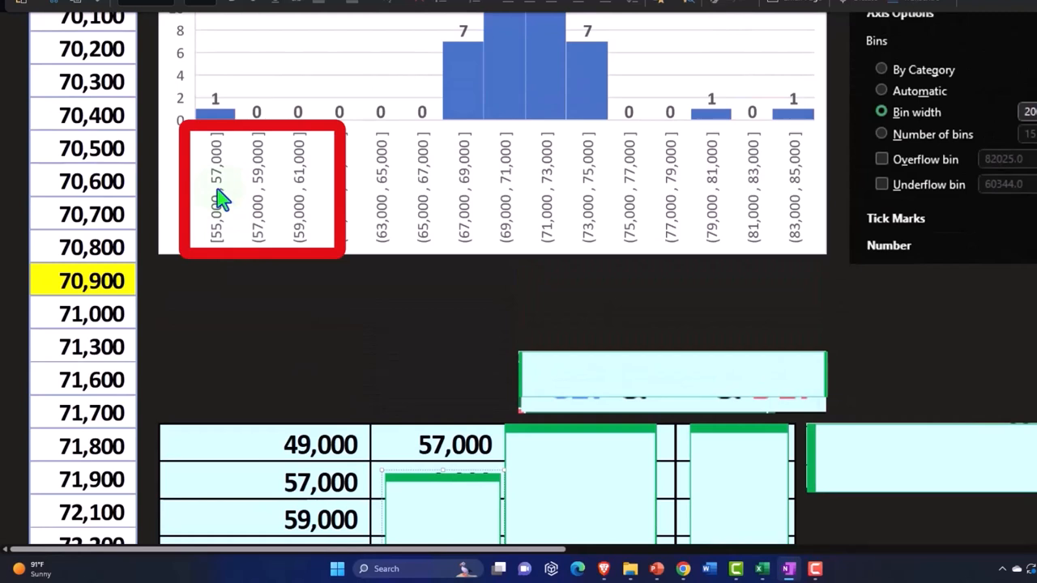
mouse_move(272, 201)
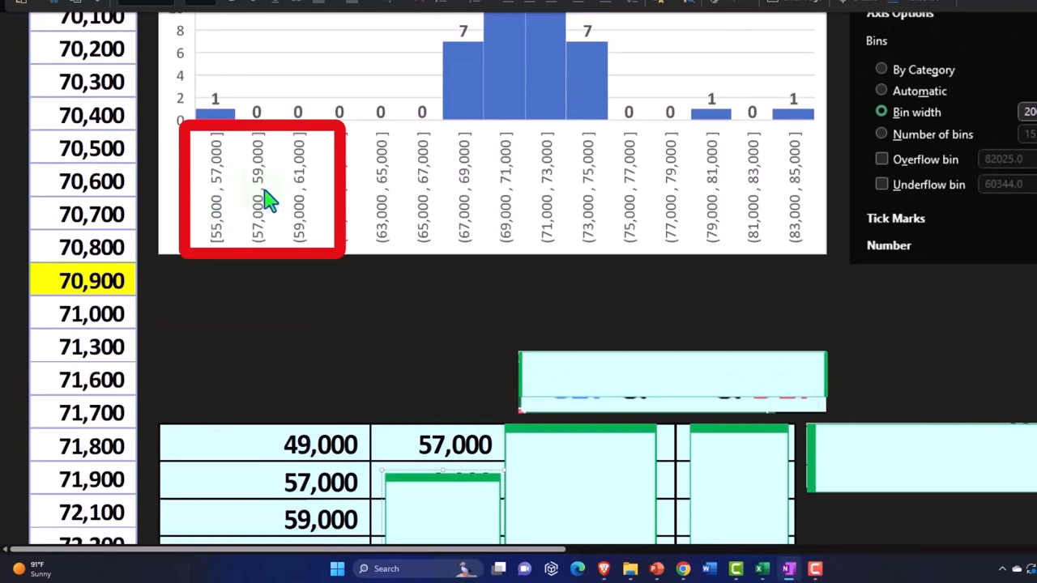
scroll(down, 3)
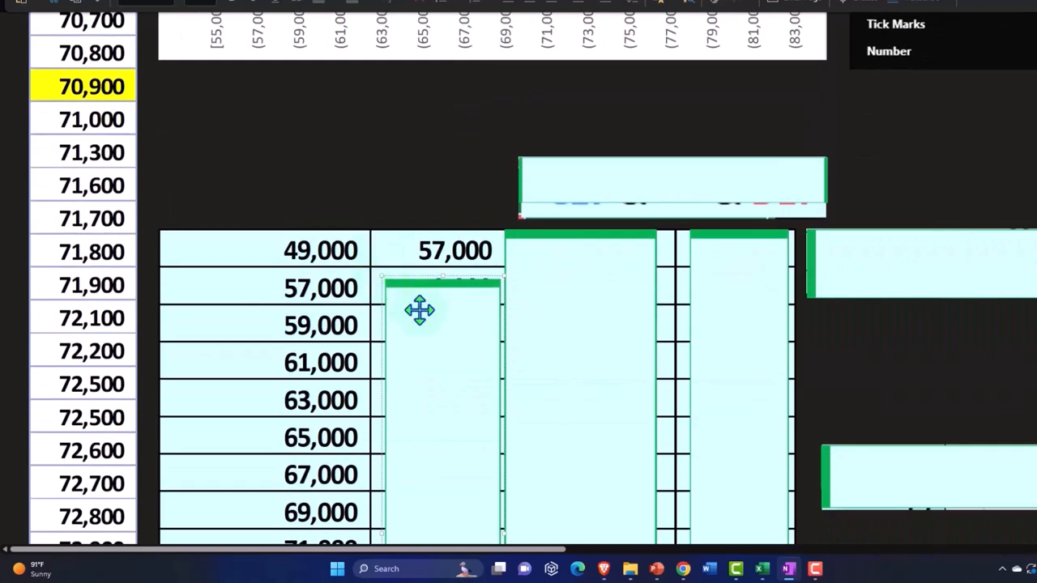